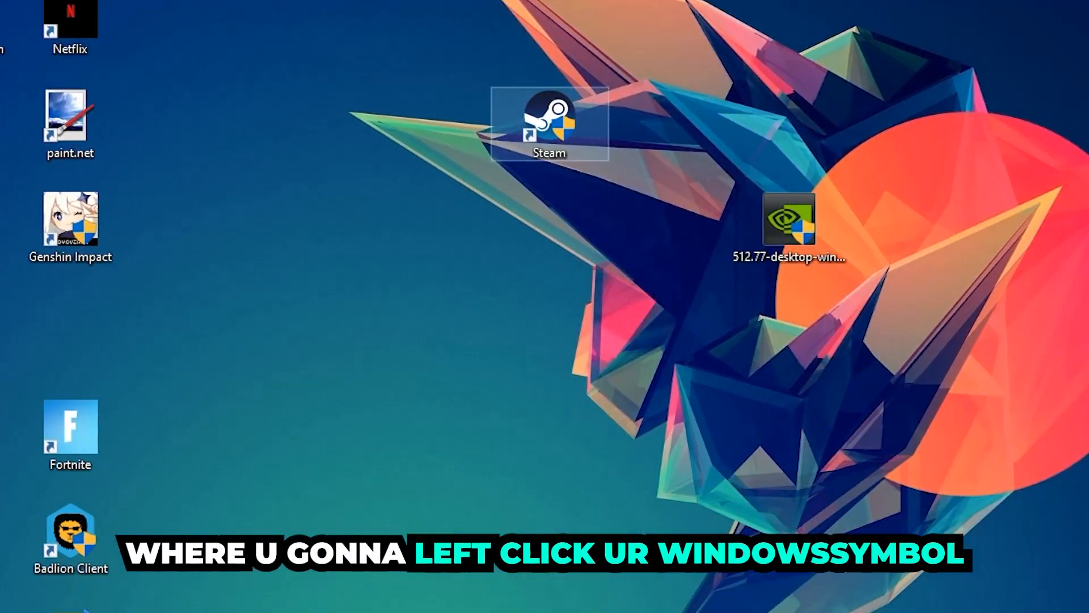
Search the Start menu for 'windows defender firewall'.
left_click(13, 599)
type("wind")
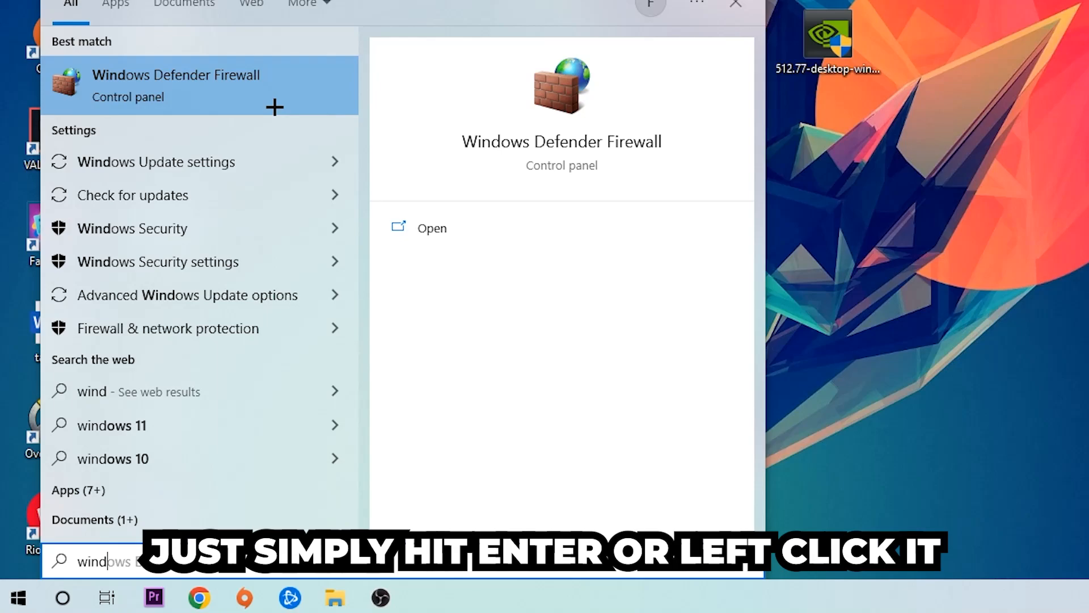
Launch Windows Defender Firewall from the search results to see network status.
left_click(176, 85)
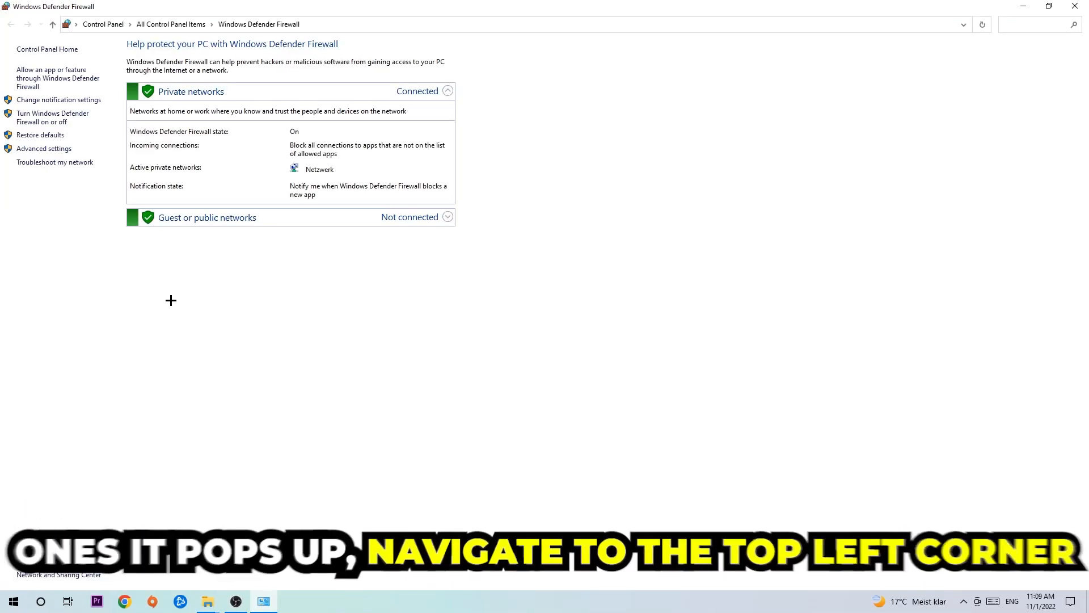
mouse_move(59, 79)
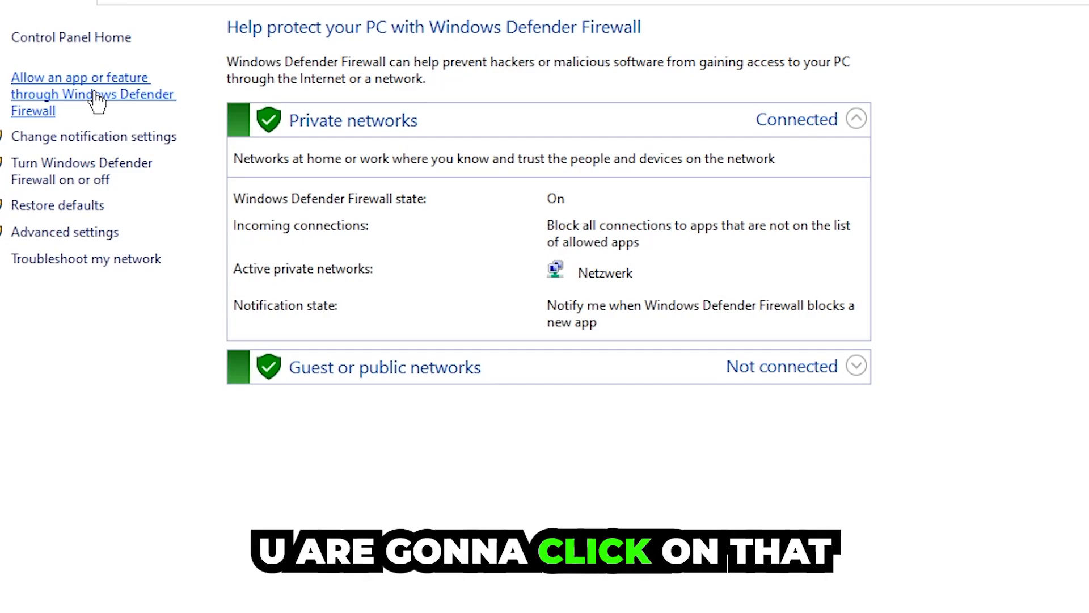
Show the allowed apps list and enable Change settings so it can be edited.
left_click(80, 94)
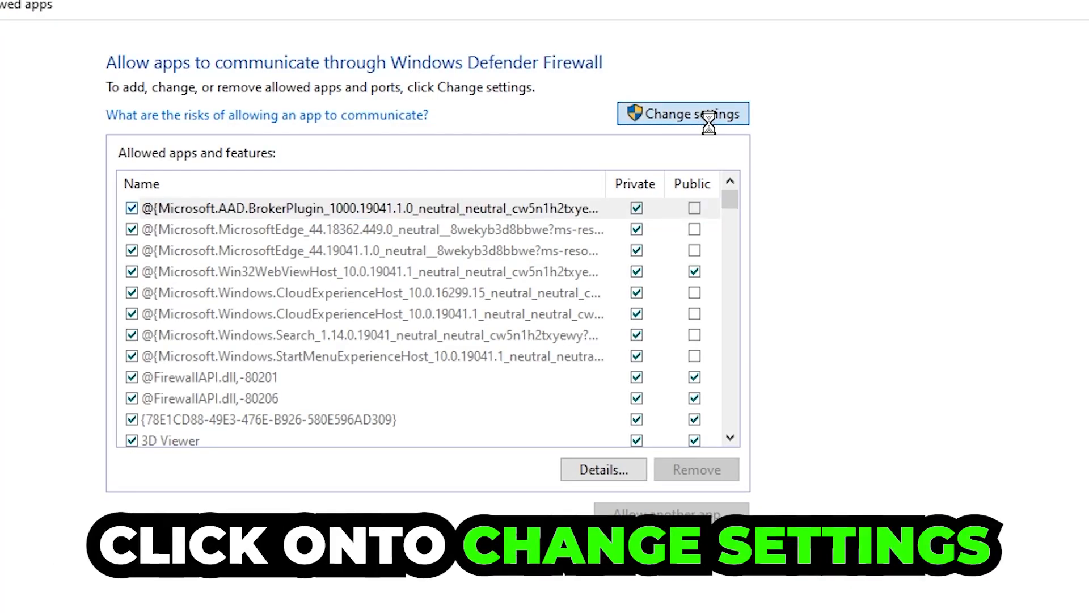
left_click(682, 114)
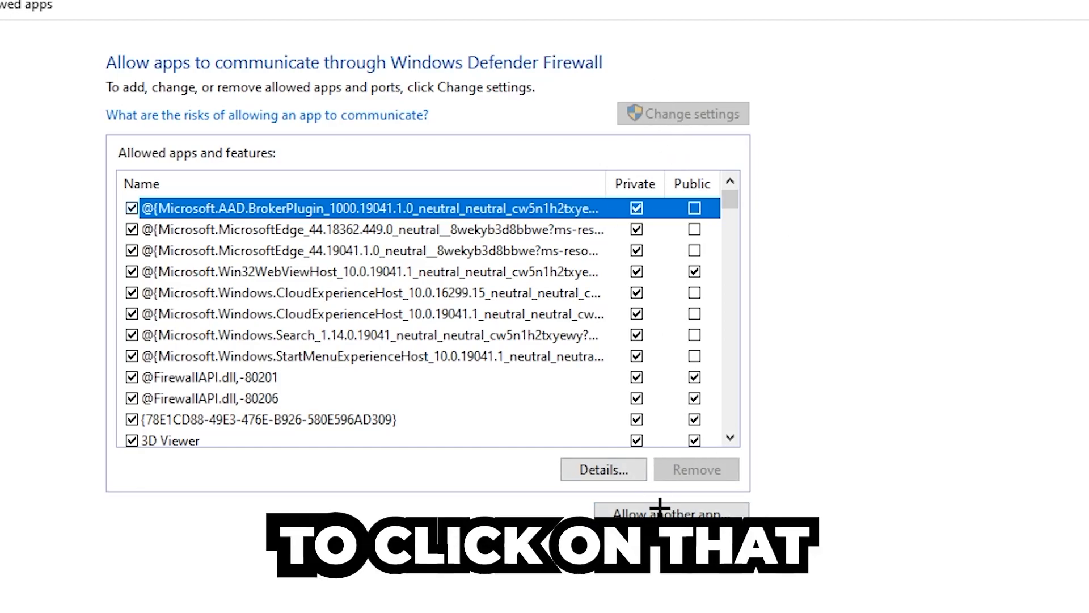
Begin Allow another app and bring up Browse to pick its executable in System32.
left_click(670, 513)
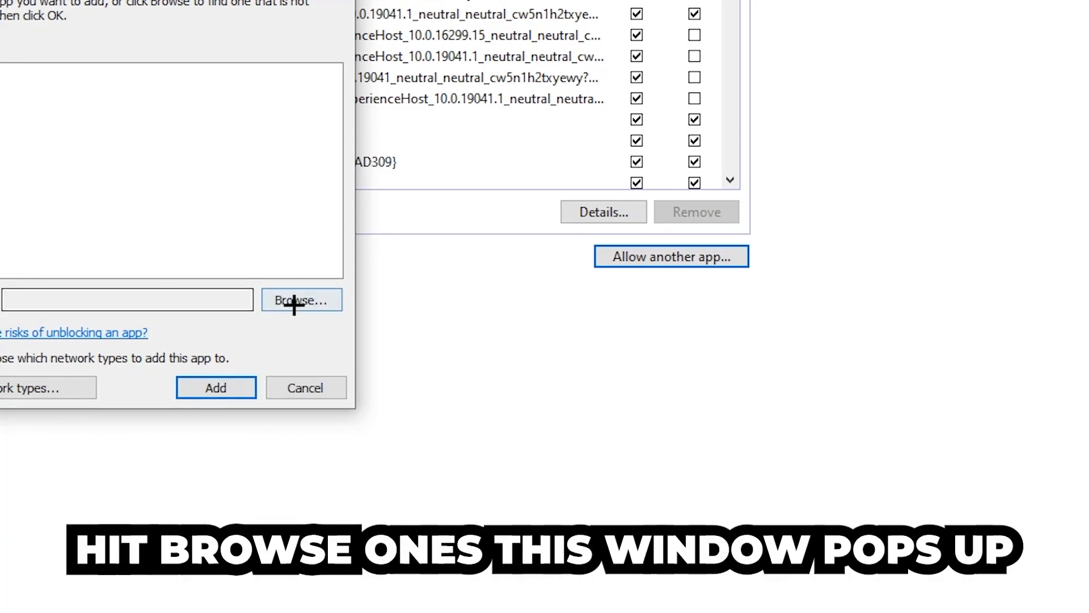
left_click(300, 300)
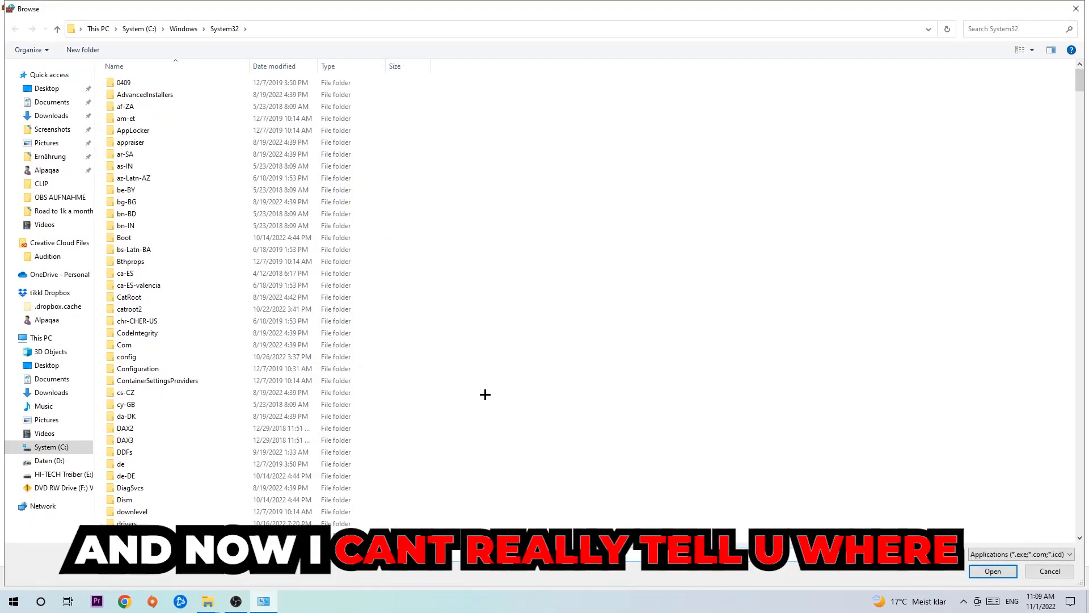